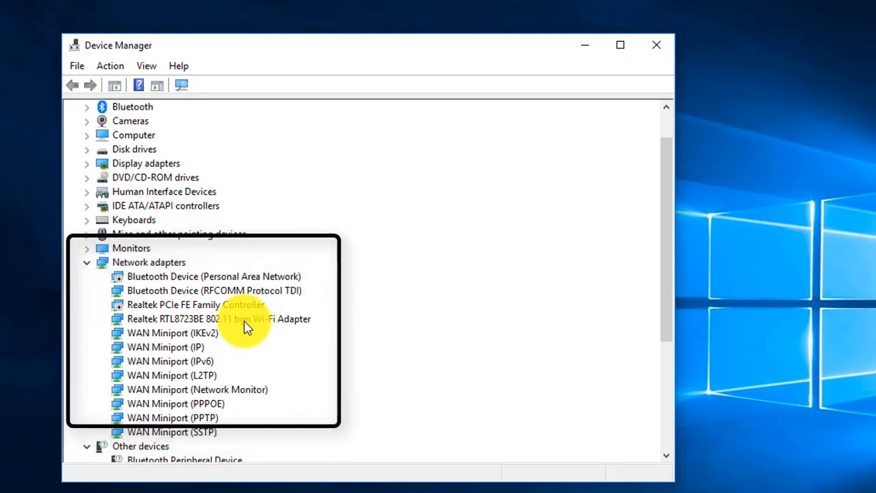
Bring up Properties for the Realtek RTL8723BE 802.11 bgn Wi-Fi Adapter via its context menu
click(219, 317)
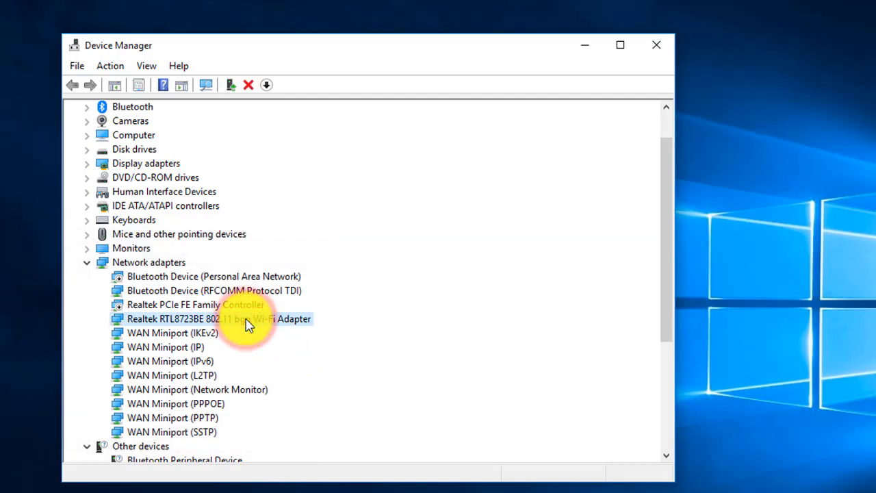
right_click(246, 317)
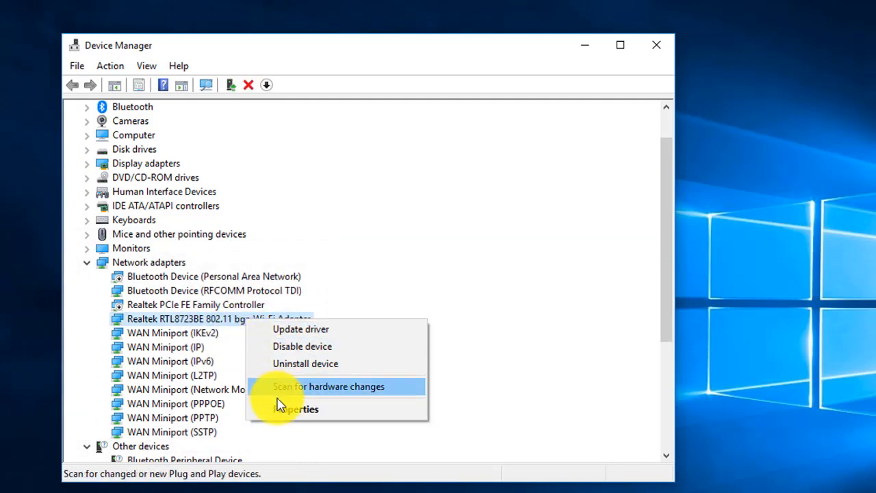
click(296, 408)
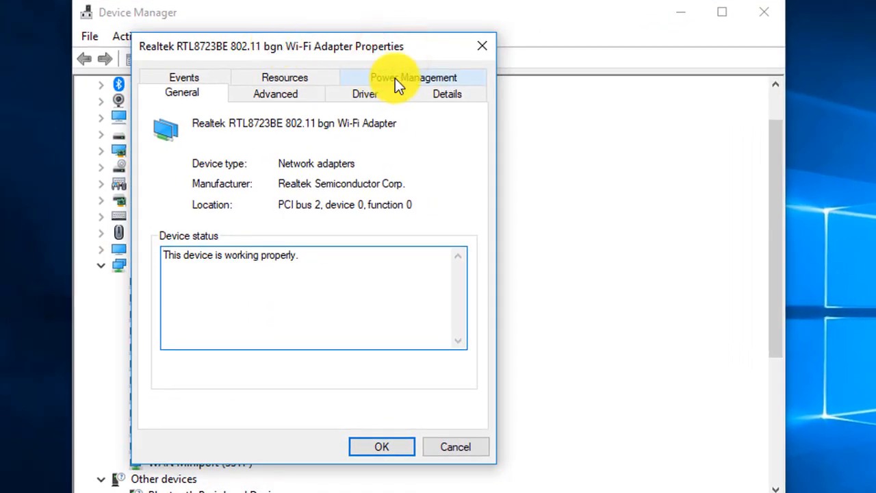
Under Power Management, uncheck 'Allow the computer to turn off this device to save power'
click(413, 77)
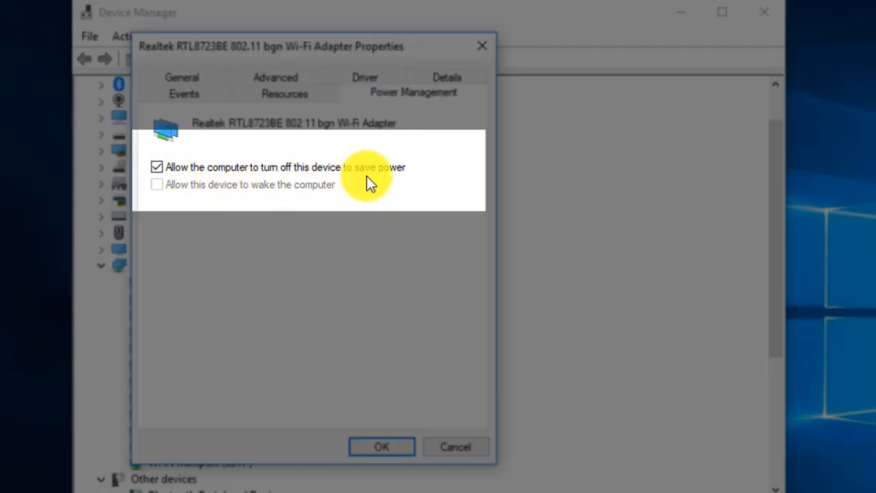
mouse_move(410, 205)
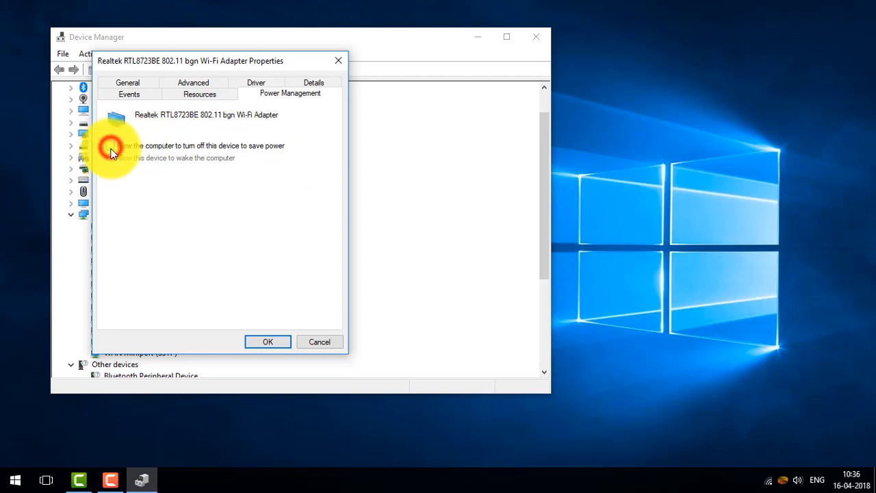
click(269, 342)
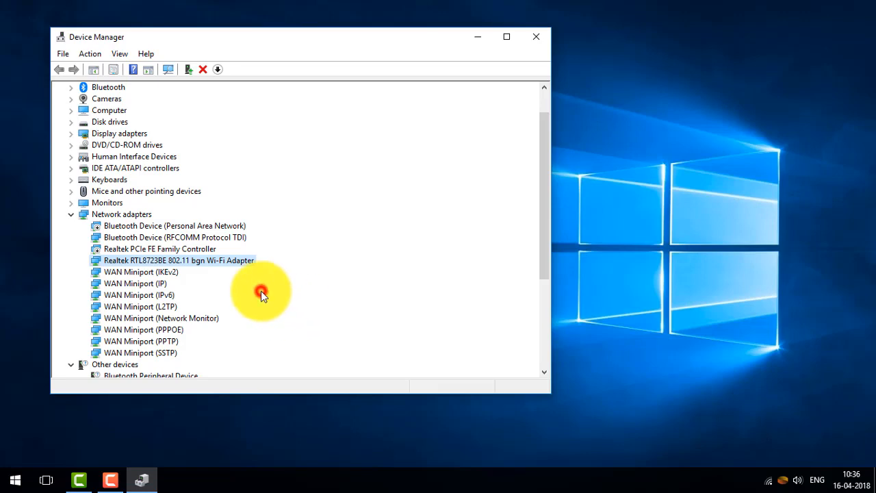
mouse_move(501, 48)
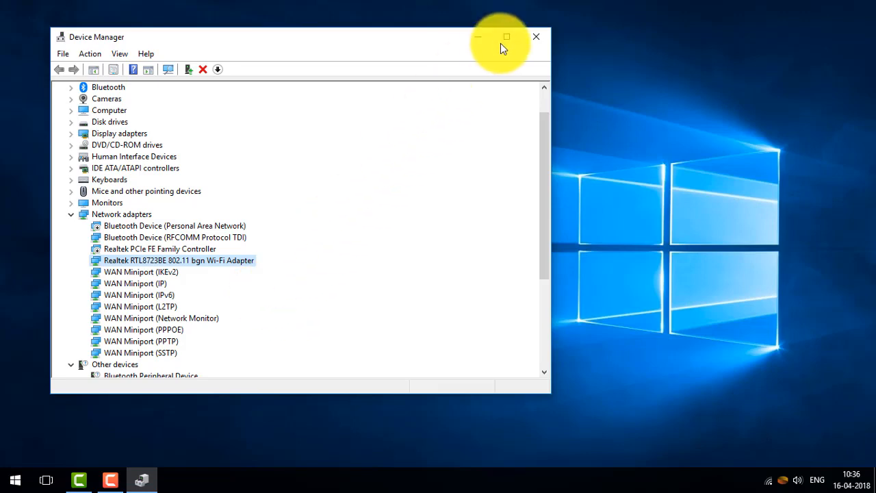
Close Device Manager and search Start for cmd to launch Command Prompt
click(537, 35)
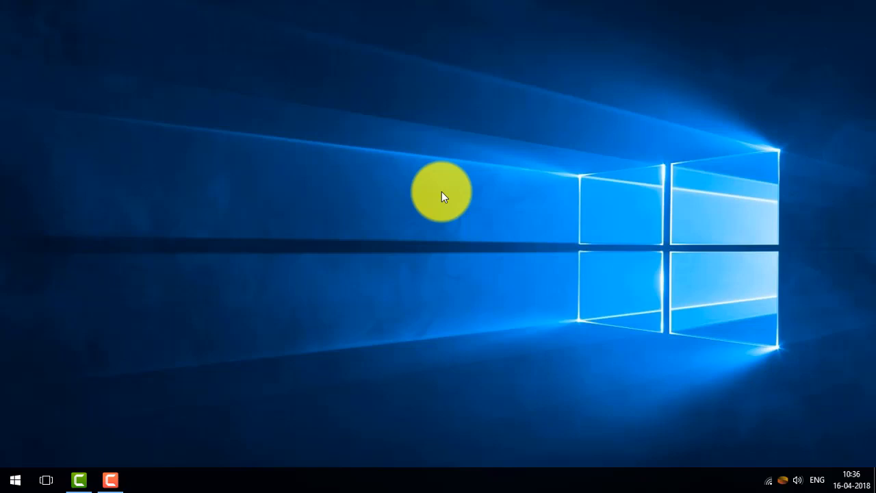
text(cm)
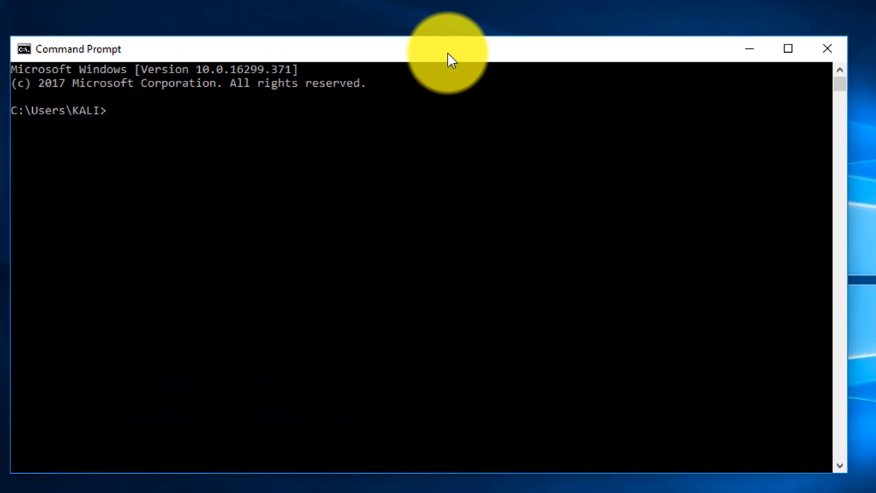
text(ping)
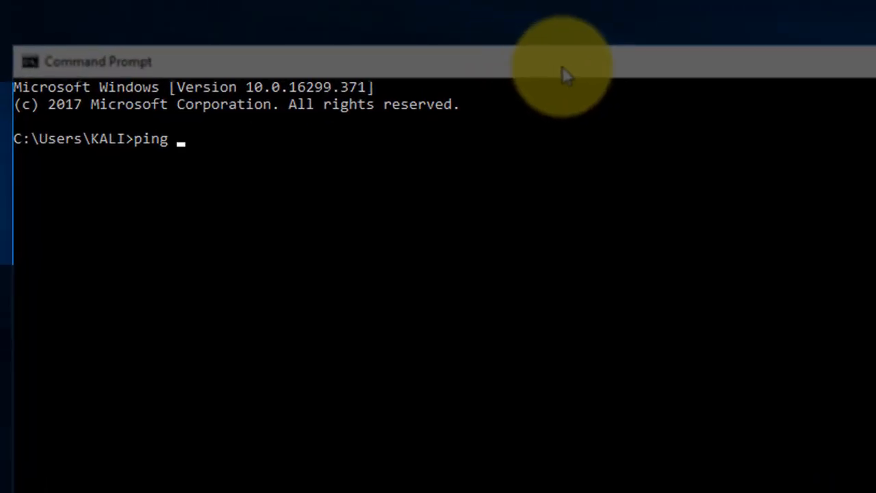
text(192.)
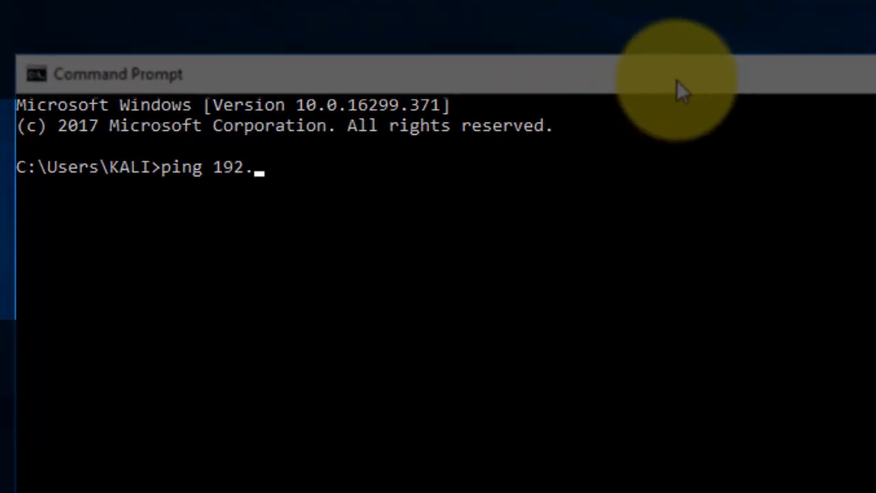
text(168.01)
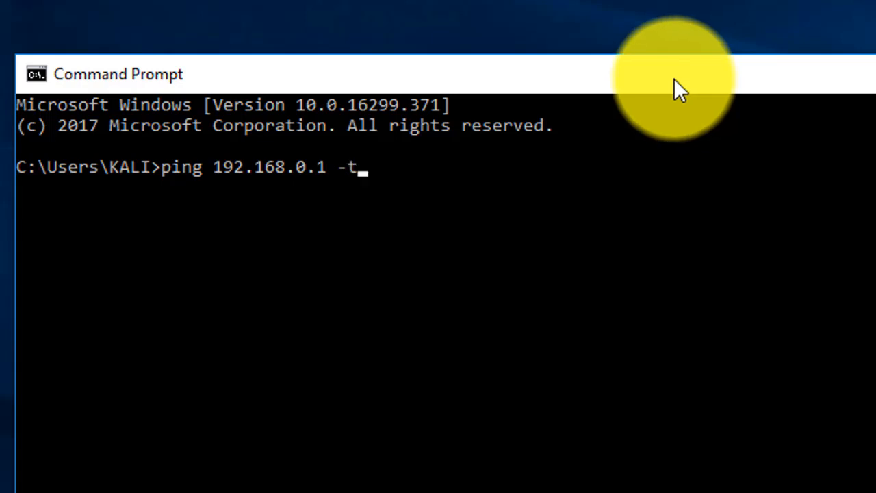
mouse_move(287, 198)
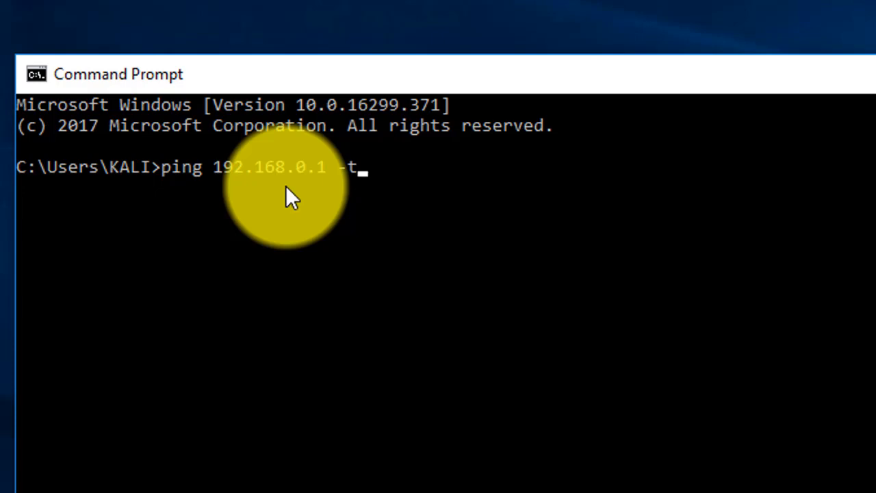
key(backspace)
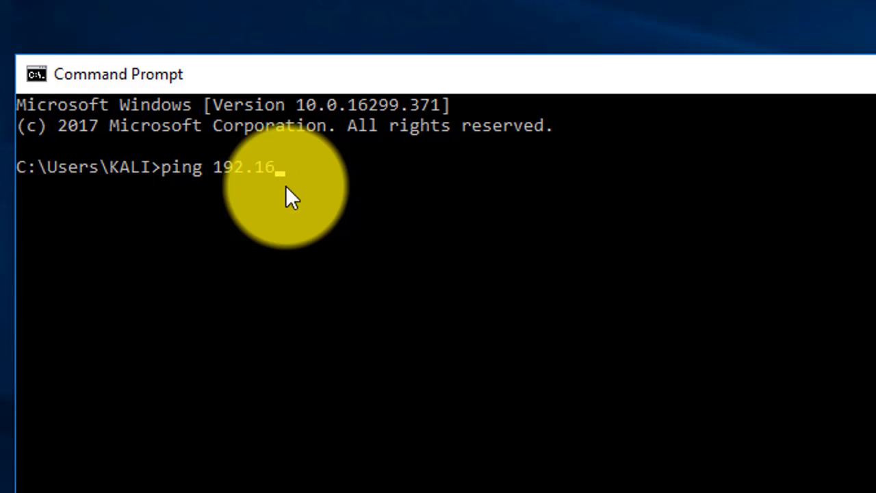
key(backspace)
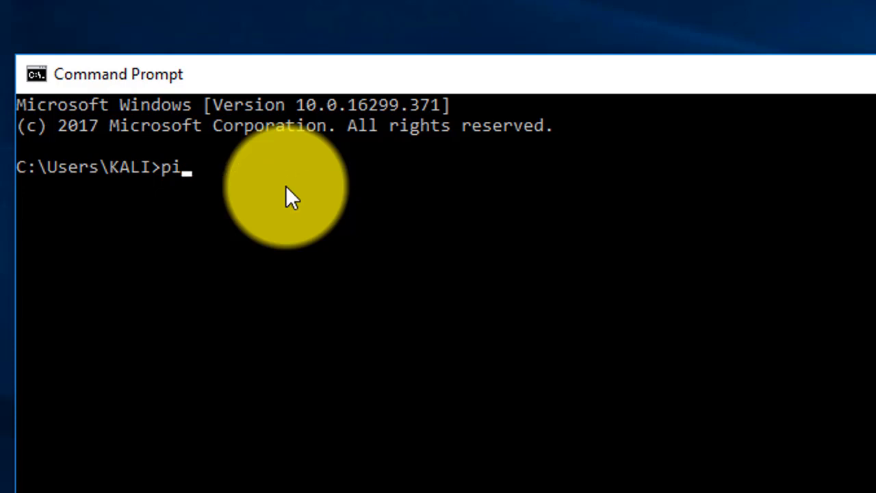
key(BackSpace)
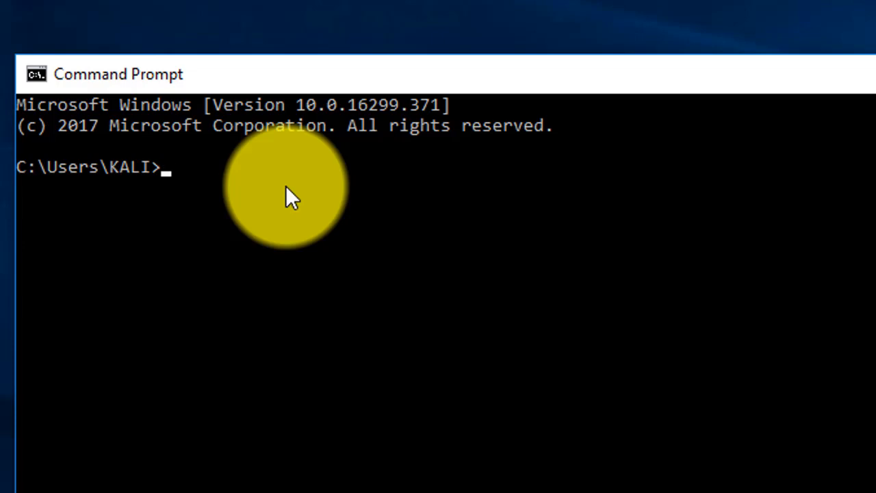
Run ipconfig to reveal the Wi-Fi adapter's default gateway 192.168.0.1
text(ipco)
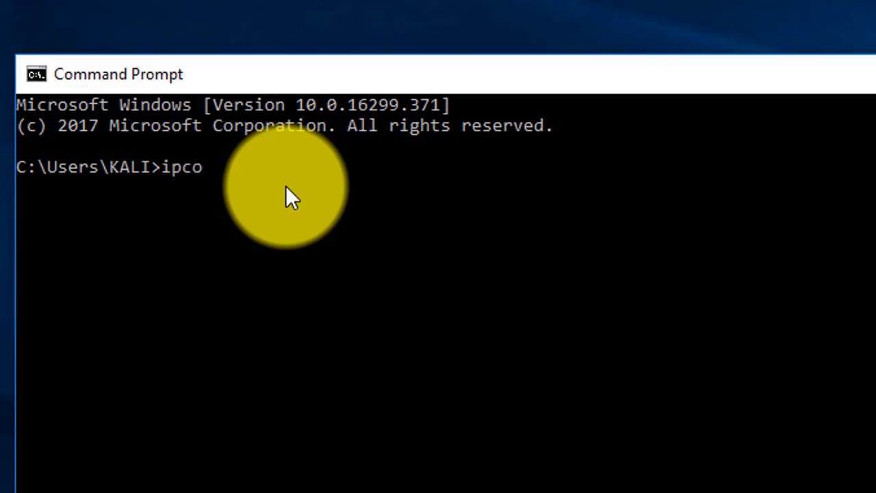
text(nfig)
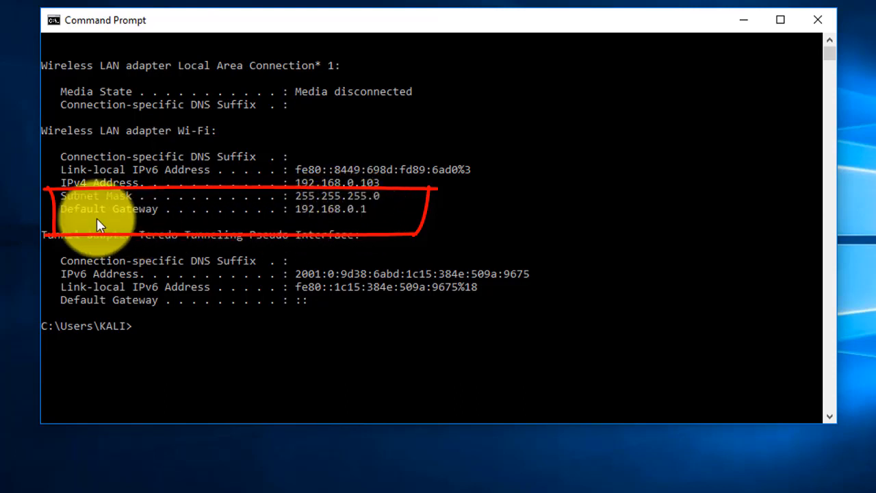
mouse_move(353, 219)
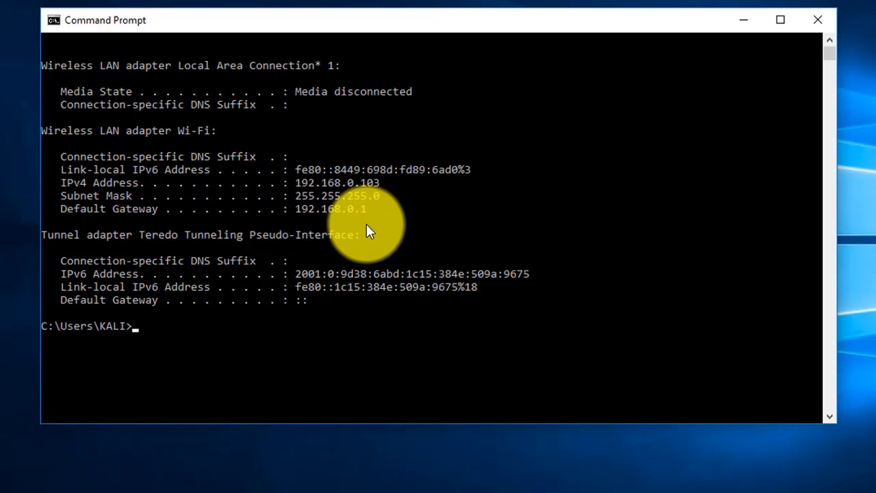
Run 'ping 192.168.0.1 -t' and follow the streaming ~1ms replies
text(ping)
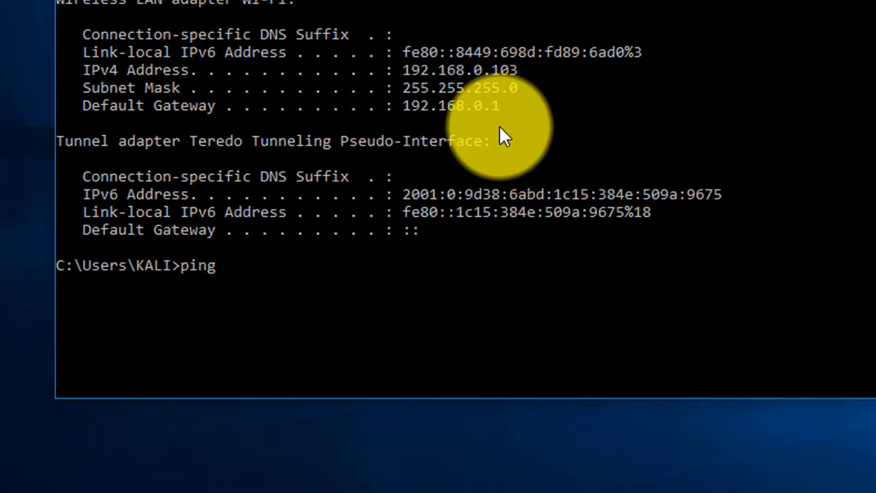
text(192.)
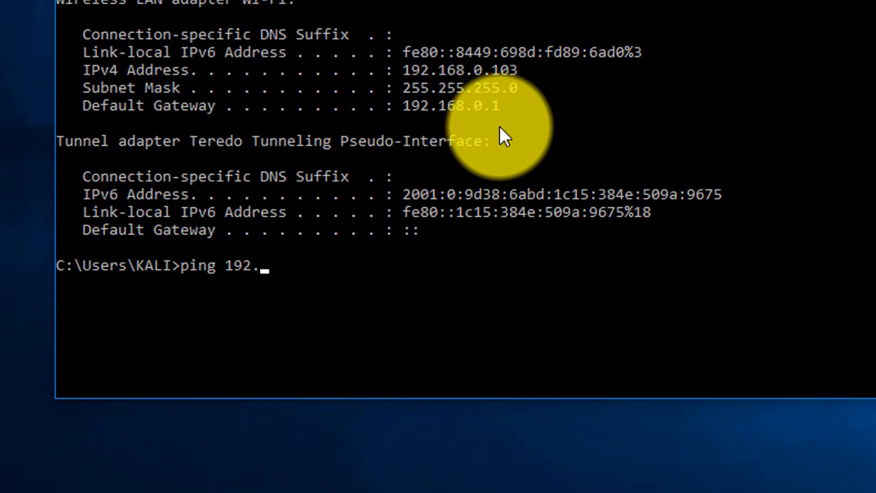
text(168.0.1)
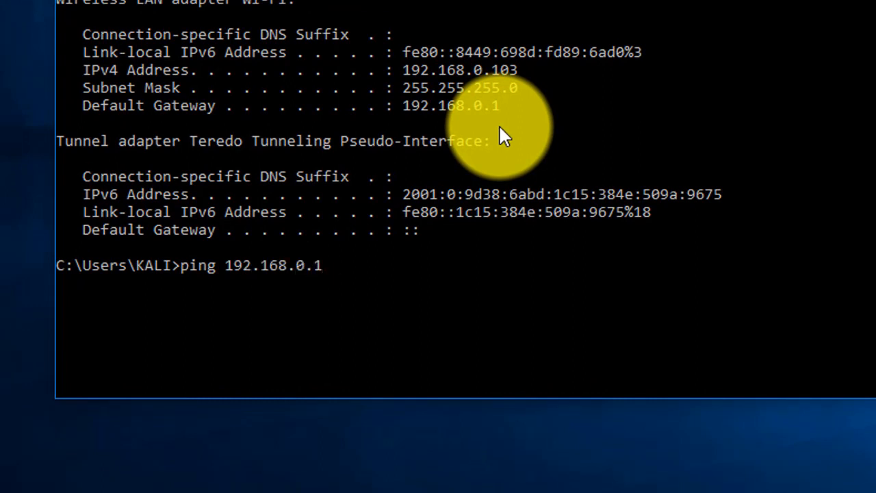
text(-t)
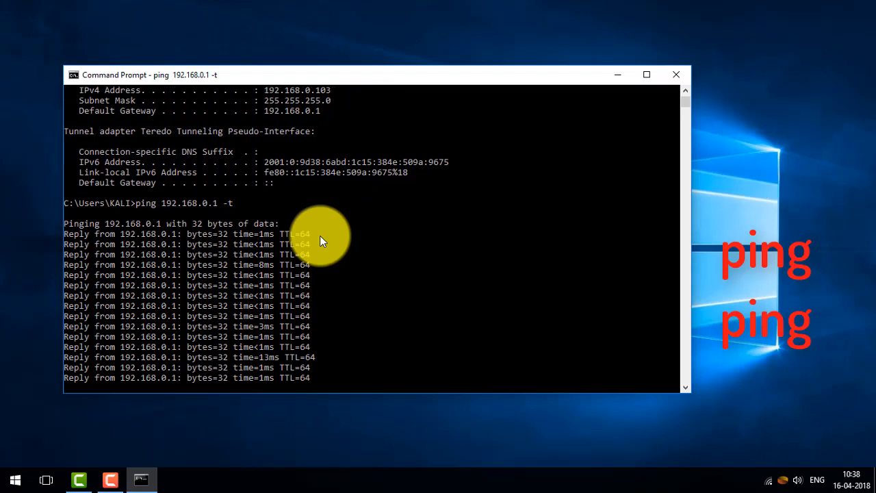
scroll(down, 3)
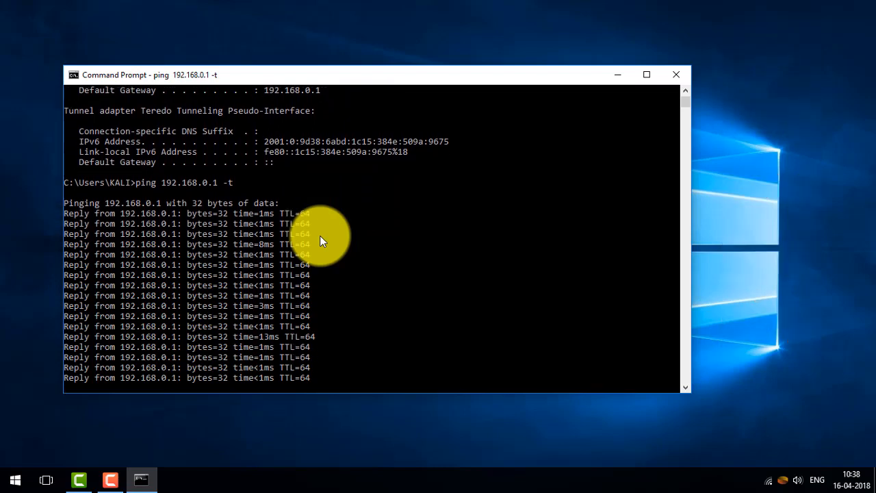
scroll(down, 3)
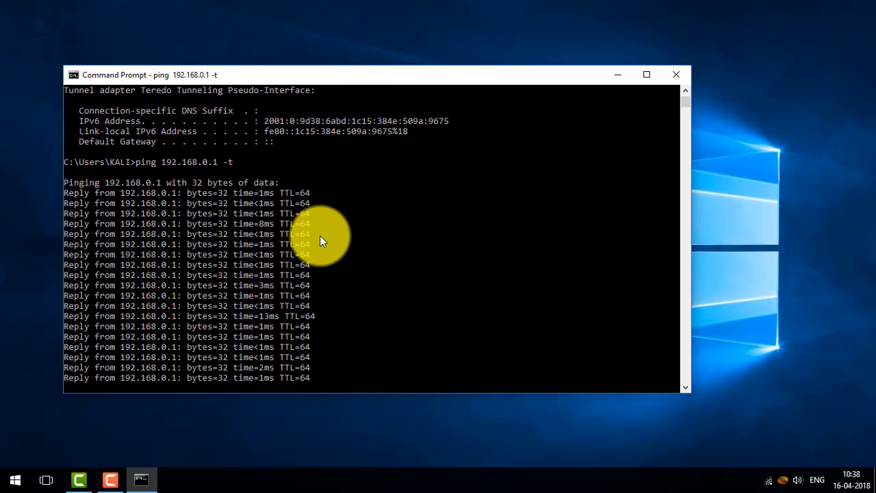